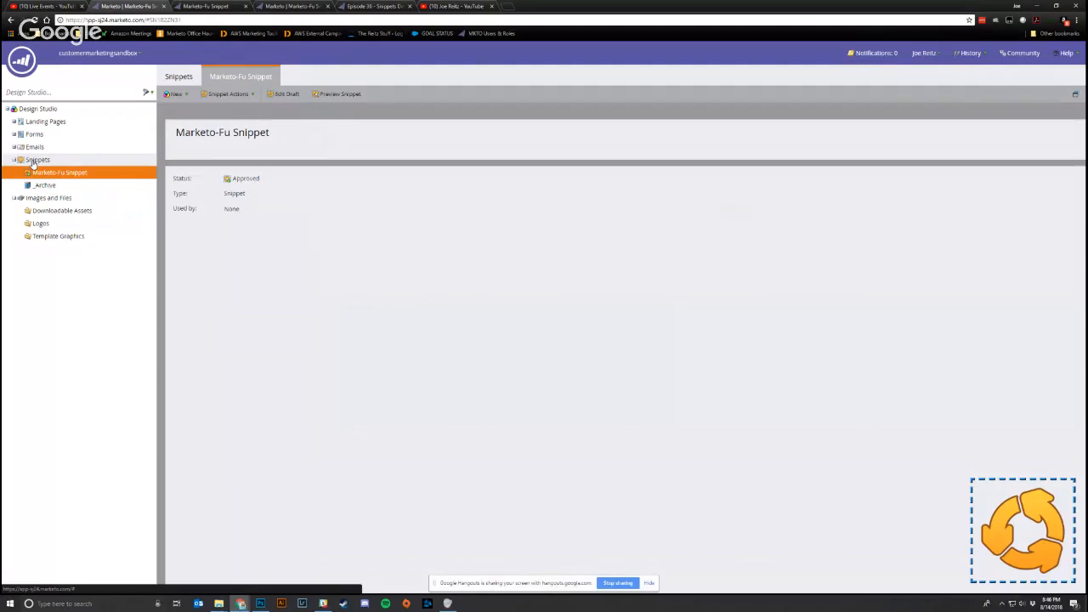
# Open the Marketo-Fu Snippet draft from the Snippets folder and view its image HTML source.
pyautogui.rightClick(38, 160)
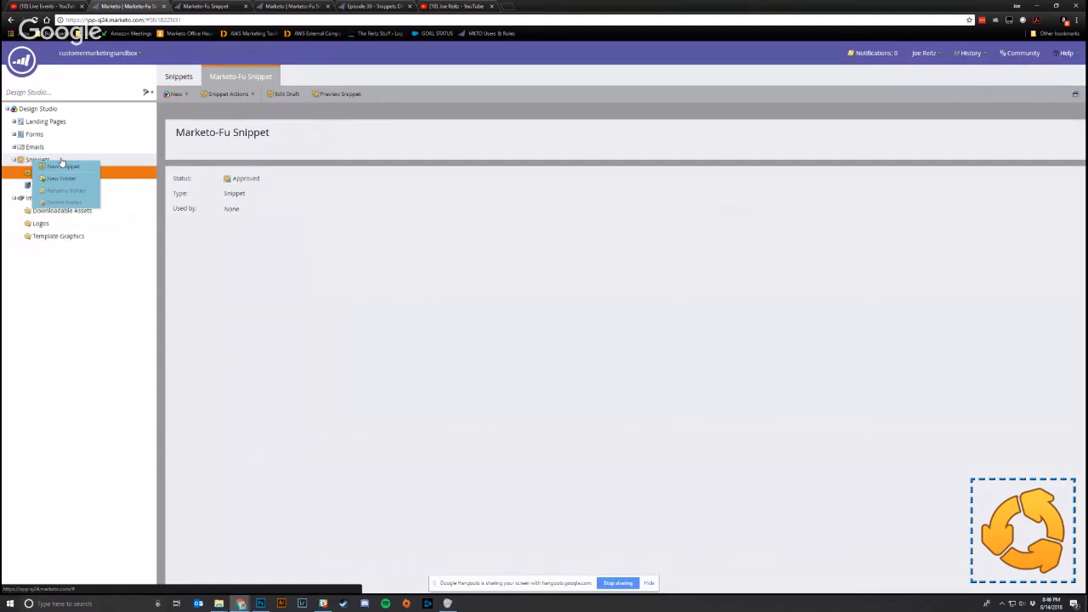
pyautogui.click(60, 171)
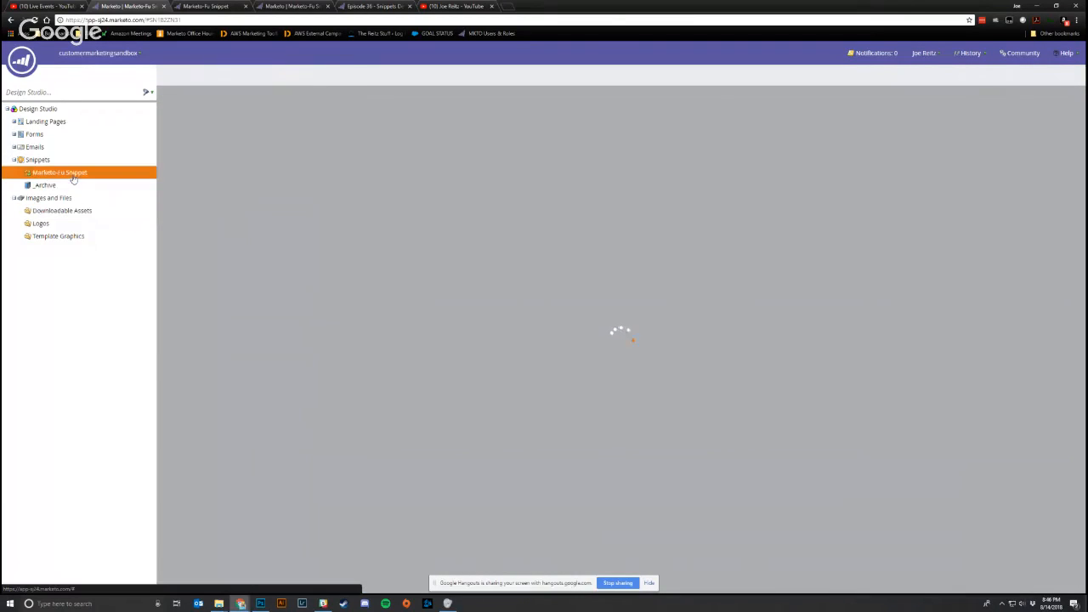
pyautogui.click(59, 172)
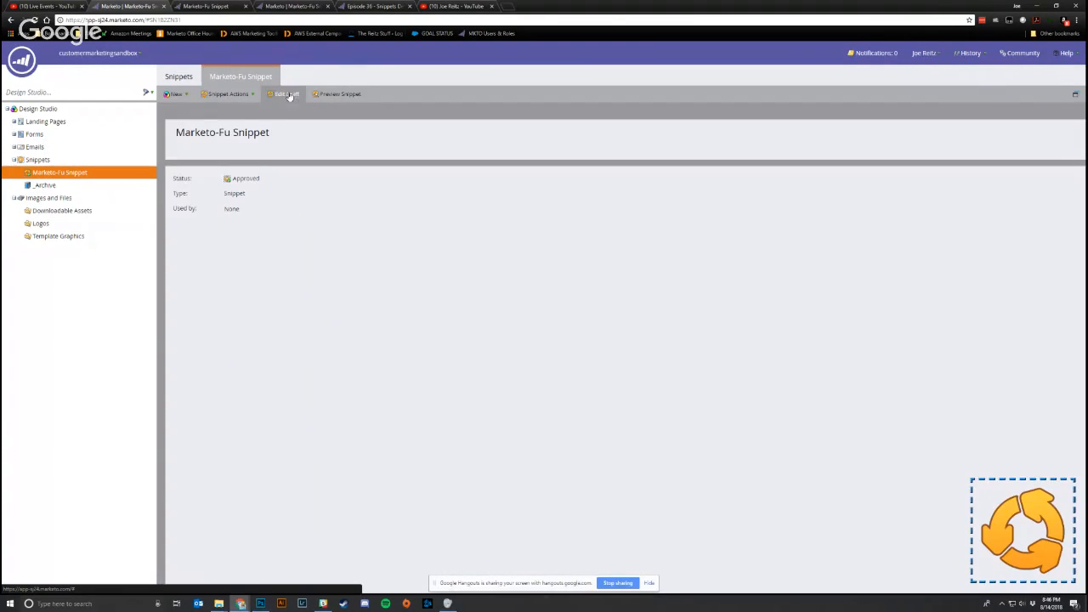
pyautogui.click(285, 95)
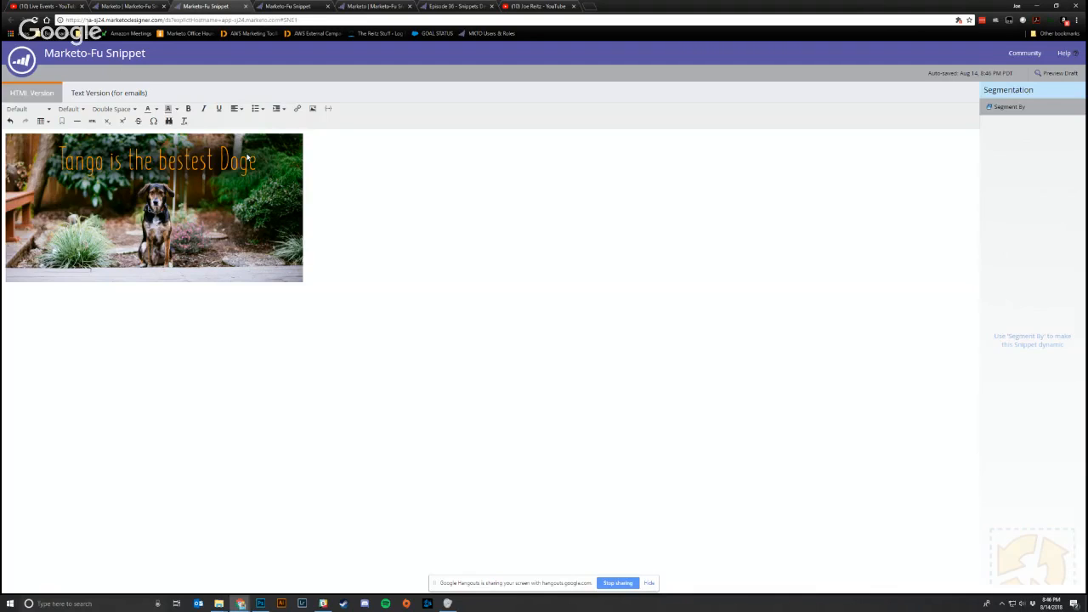
pyautogui.moveTo(230, 198)
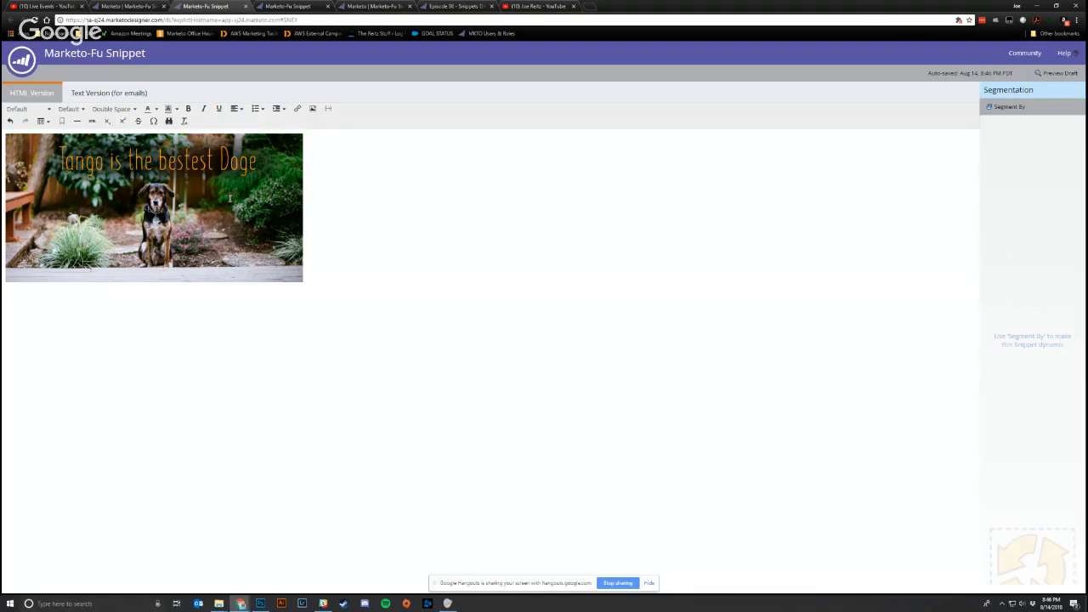
pyautogui.moveTo(220, 231)
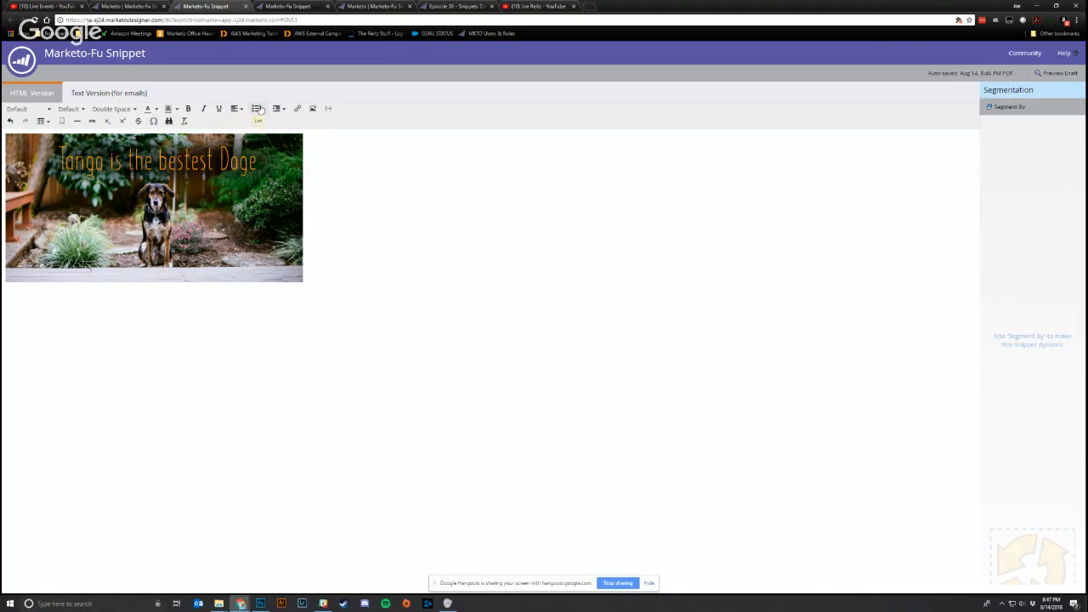
pyautogui.click(327, 108)
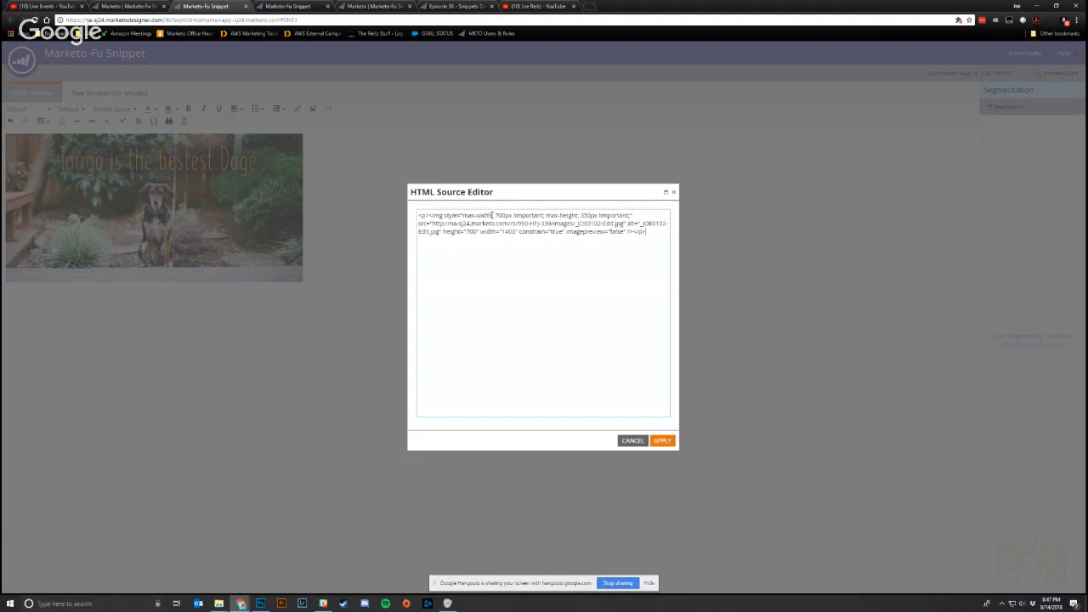
pyautogui.moveTo(495, 214); pyautogui.dragTo(598, 214)
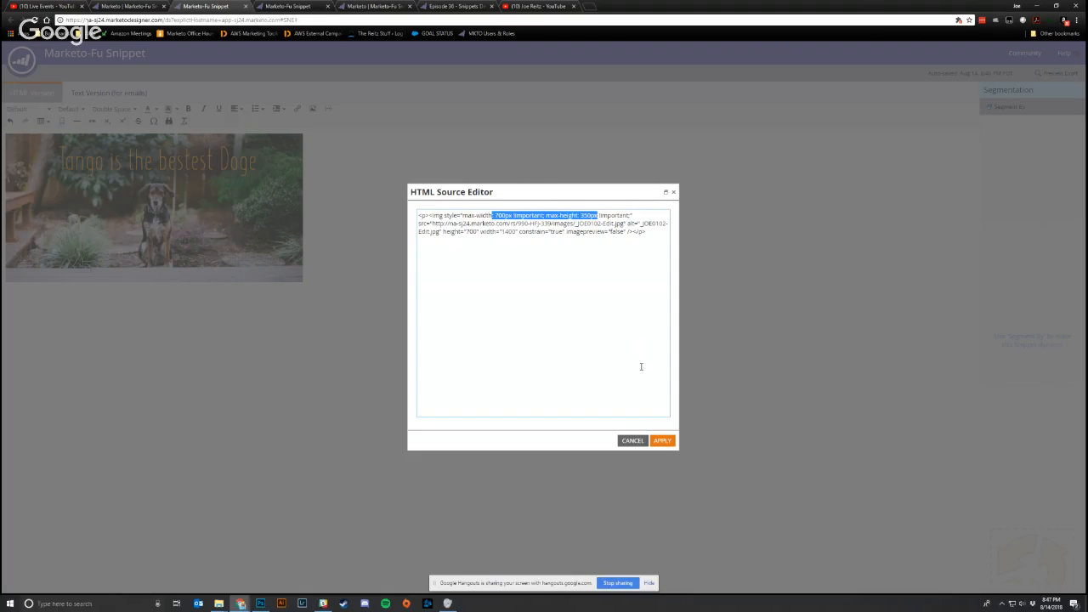
pyautogui.click(662, 440)
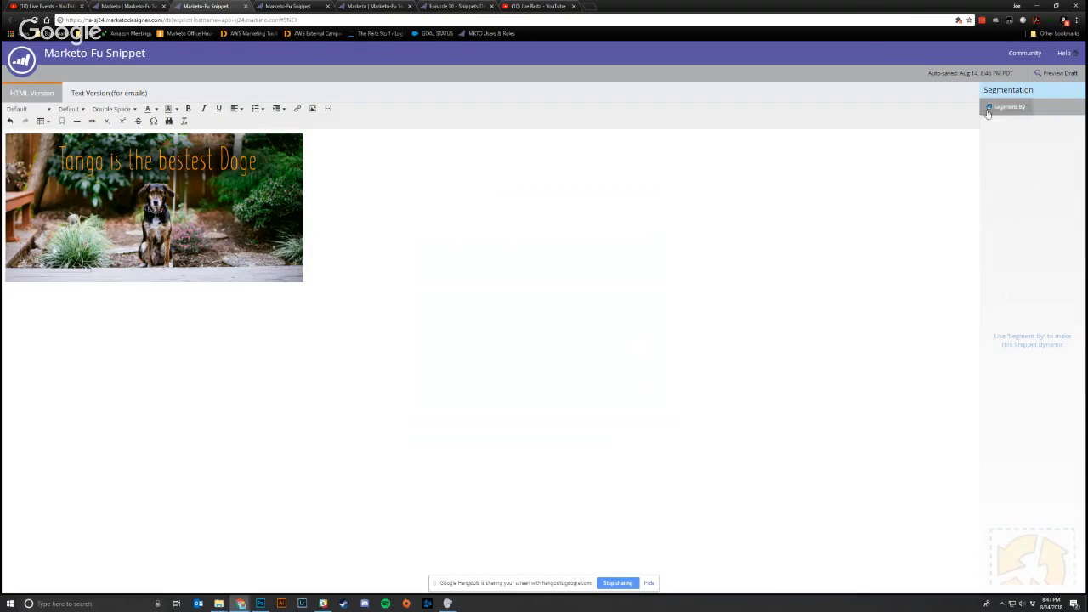
# Open the snippet's Segment By options and cancel without choosing a segmentation.
pyautogui.click(1007, 106)
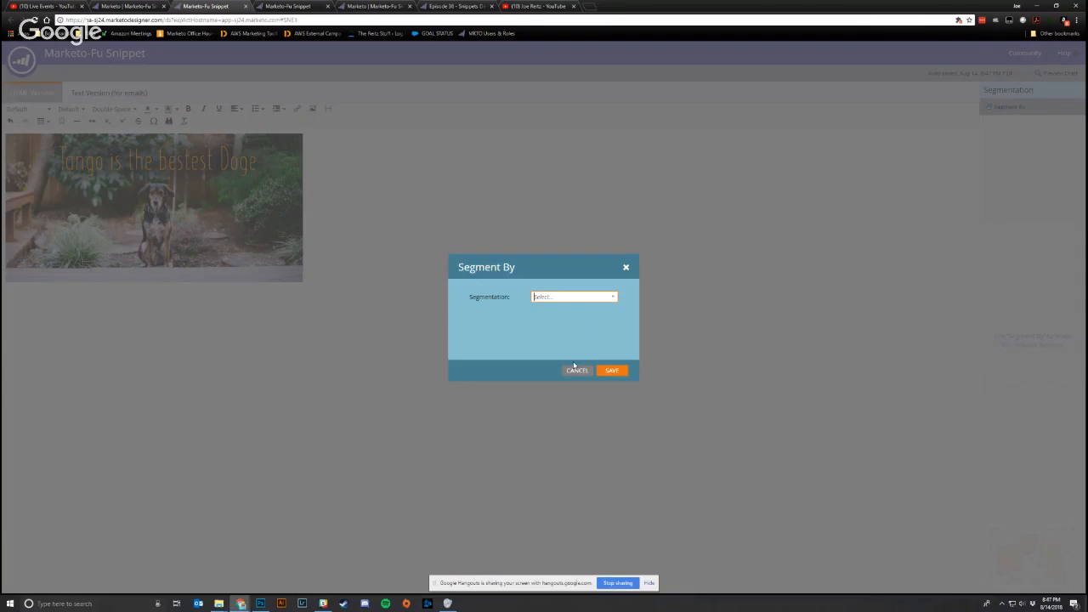
pyautogui.moveTo(583, 325)
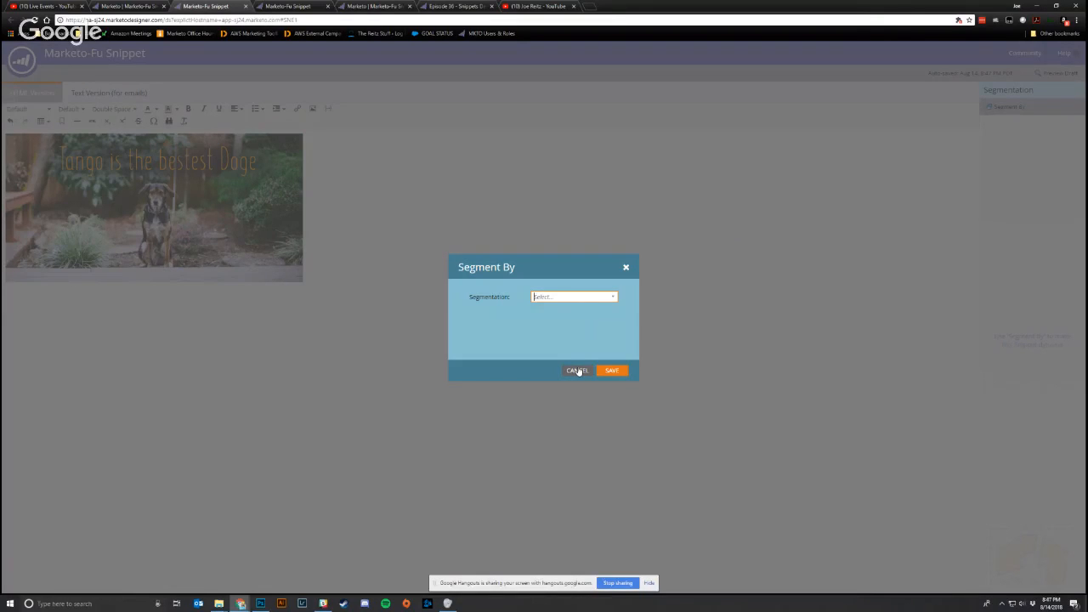
pyautogui.click(578, 371)
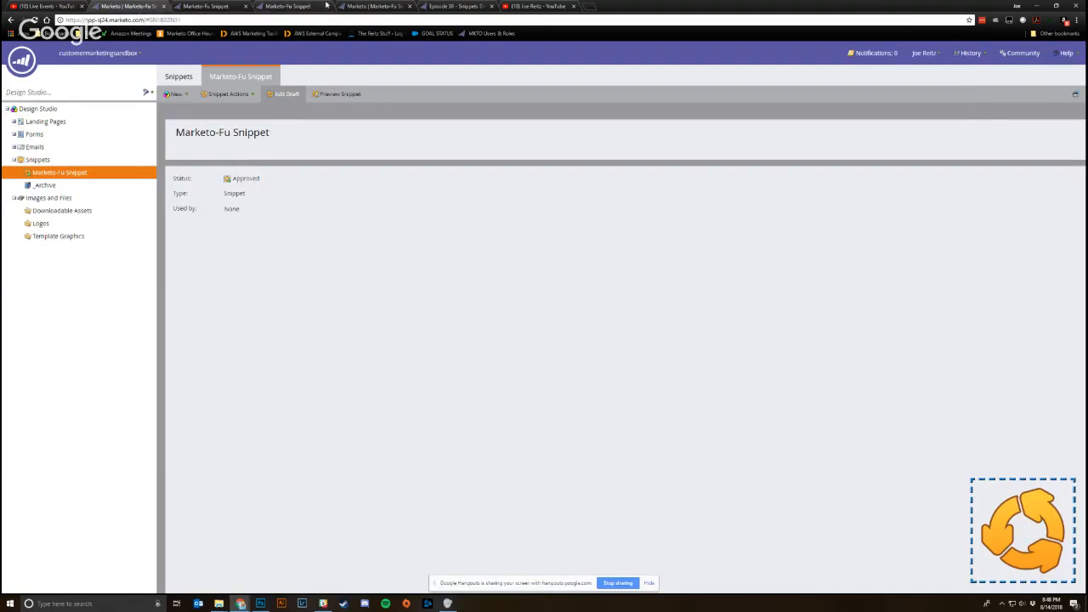
# Open the Marketo-Fu Snippet Demo email draft in the editor and scroll down to its banner.
pyautogui.click(377, 6)
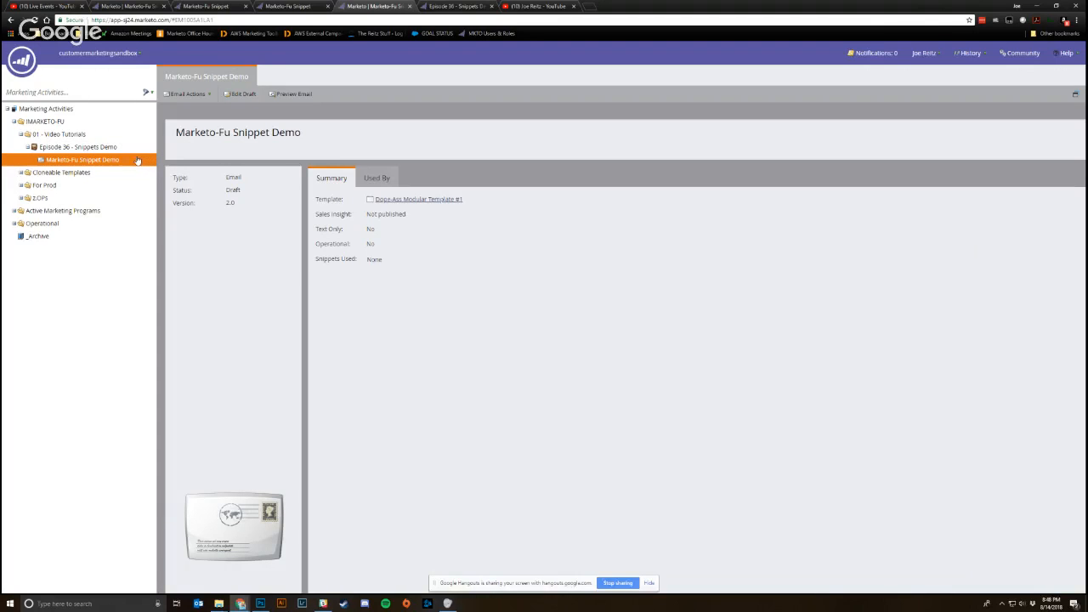
pyautogui.moveTo(280, 73)
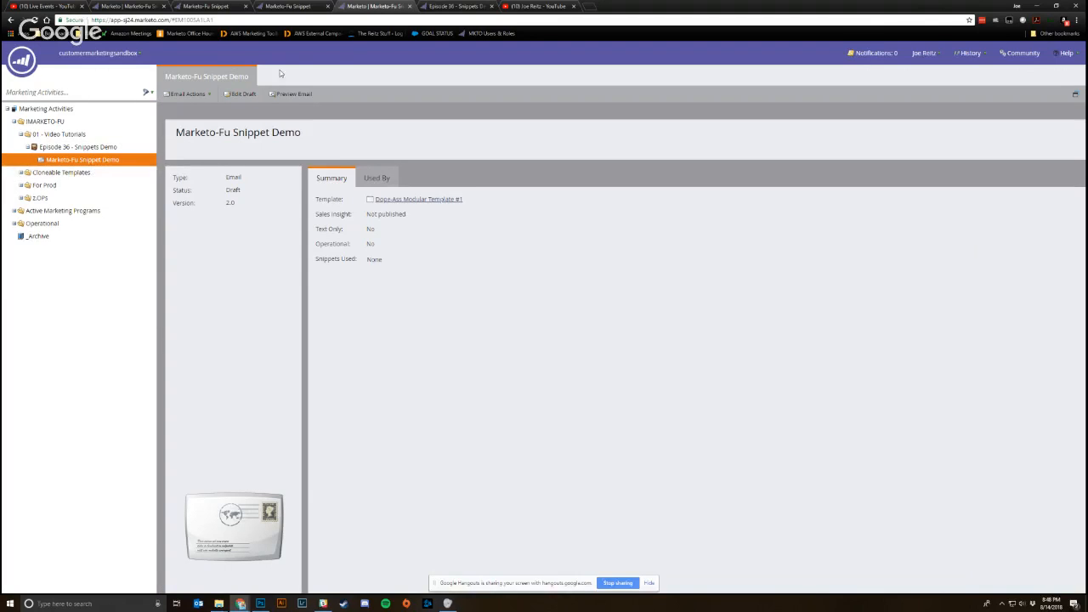
pyautogui.click(244, 94)
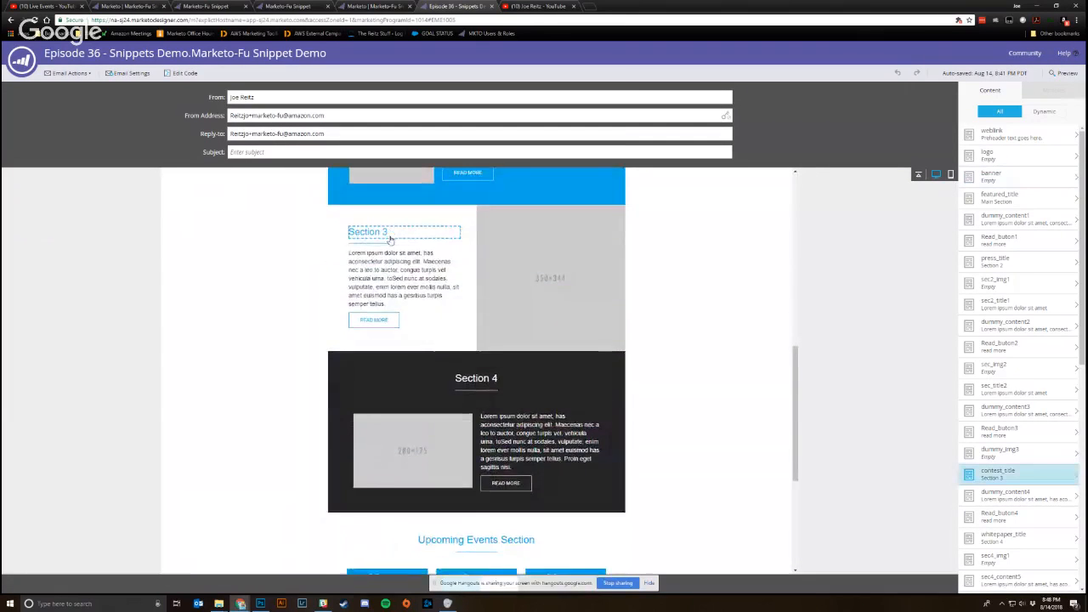
pyautogui.scroll(-3)
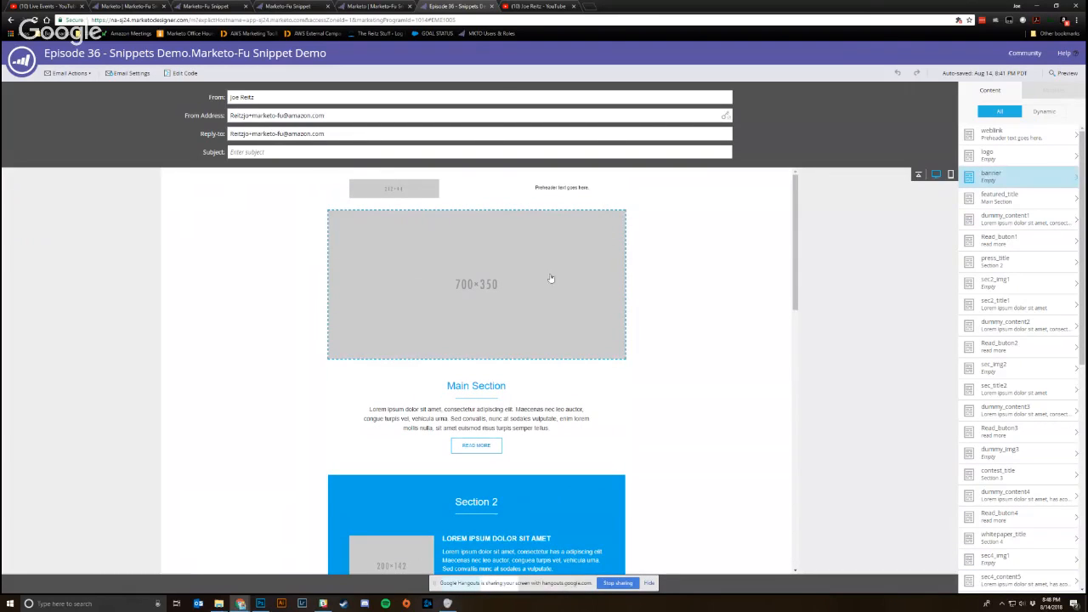
pyautogui.moveTo(434, 278)
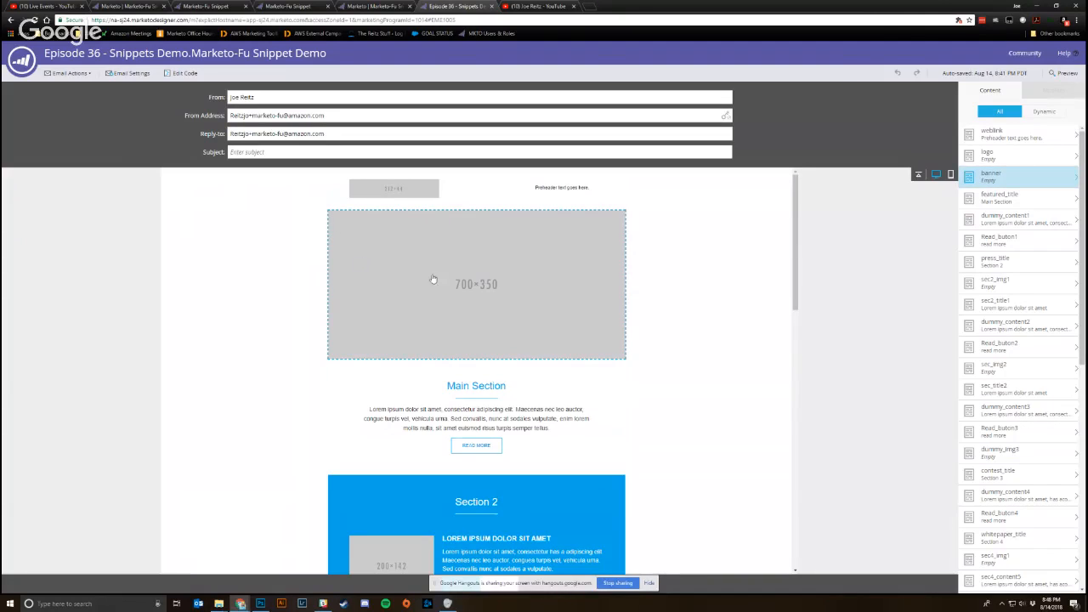
pyautogui.moveTo(354, 283)
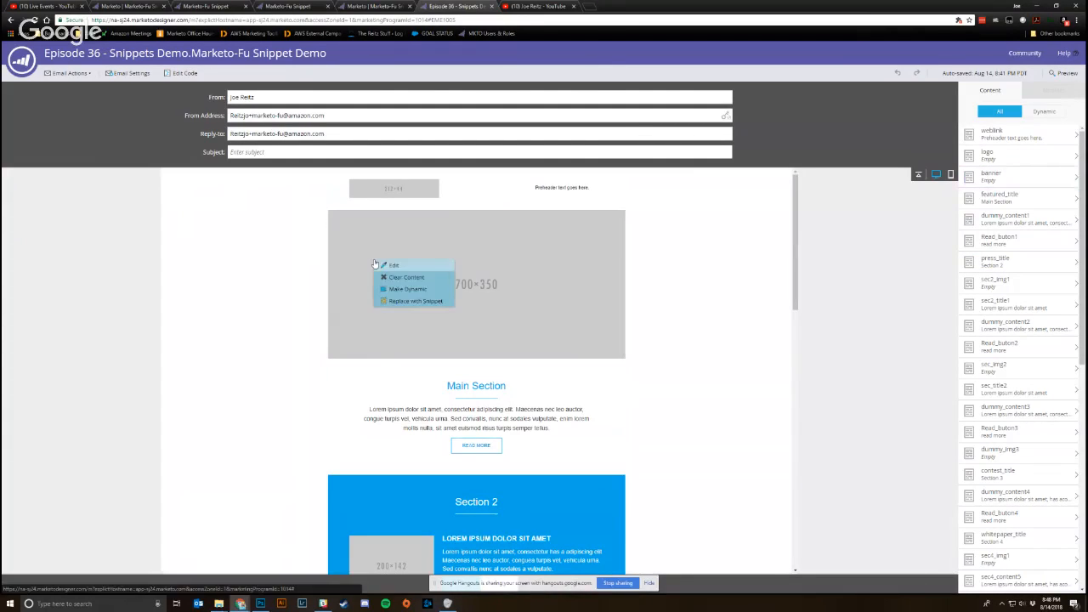
# Fill the empty 700×350 banner with the Marketo-Fu Snippet and save the choice.
pyautogui.click(414, 301)
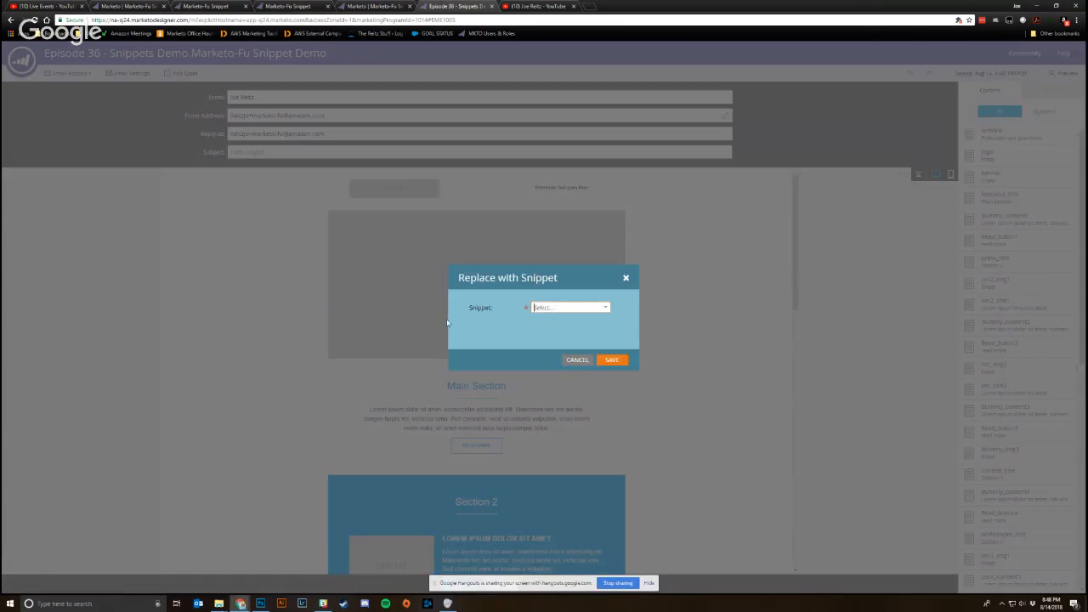
pyautogui.click(569, 307)
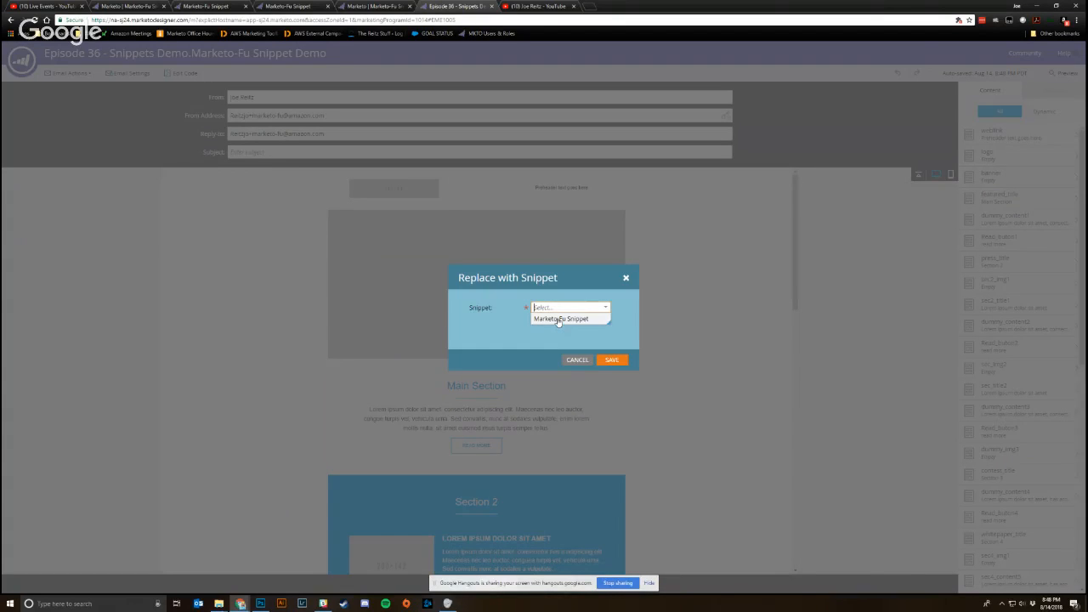
pyautogui.click(561, 318)
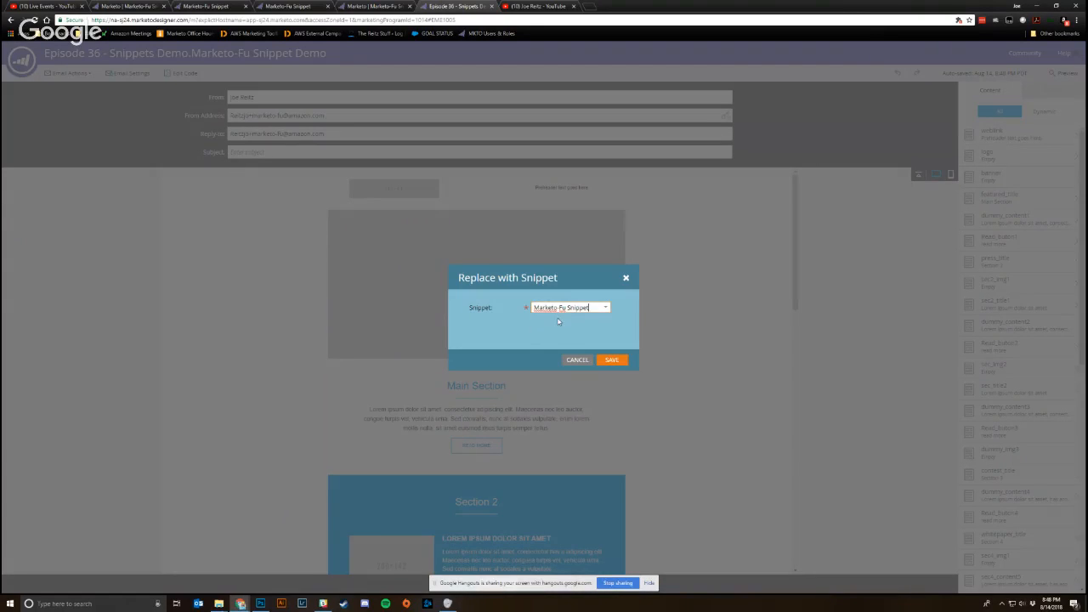
pyautogui.click(611, 360)
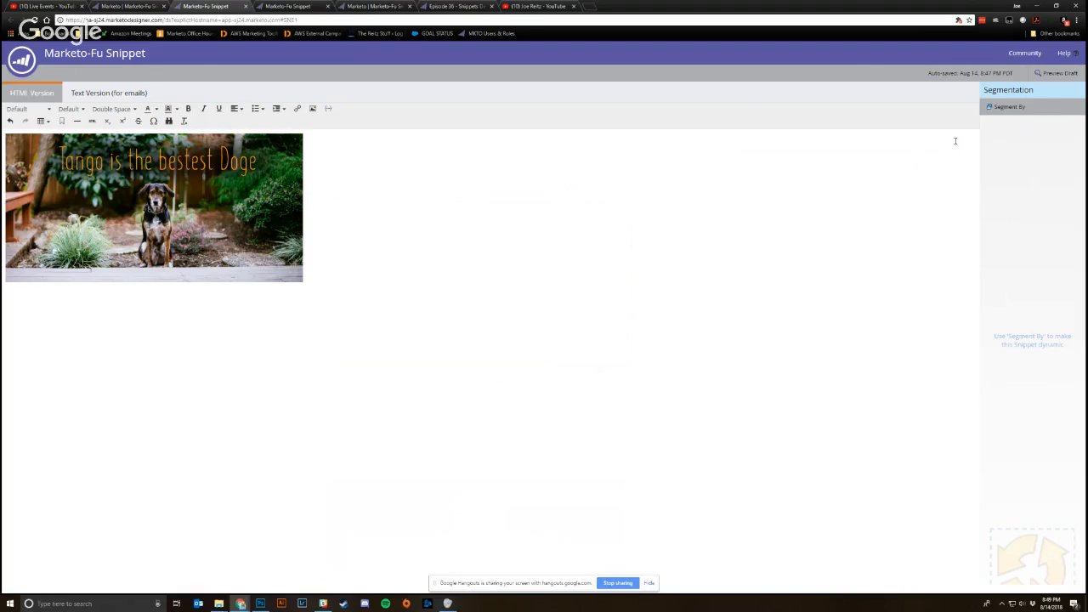
# Dismiss the snippet's Segment By options and return to the Marketo-Fu Snippet Demo email page.
pyautogui.click(1010, 106)
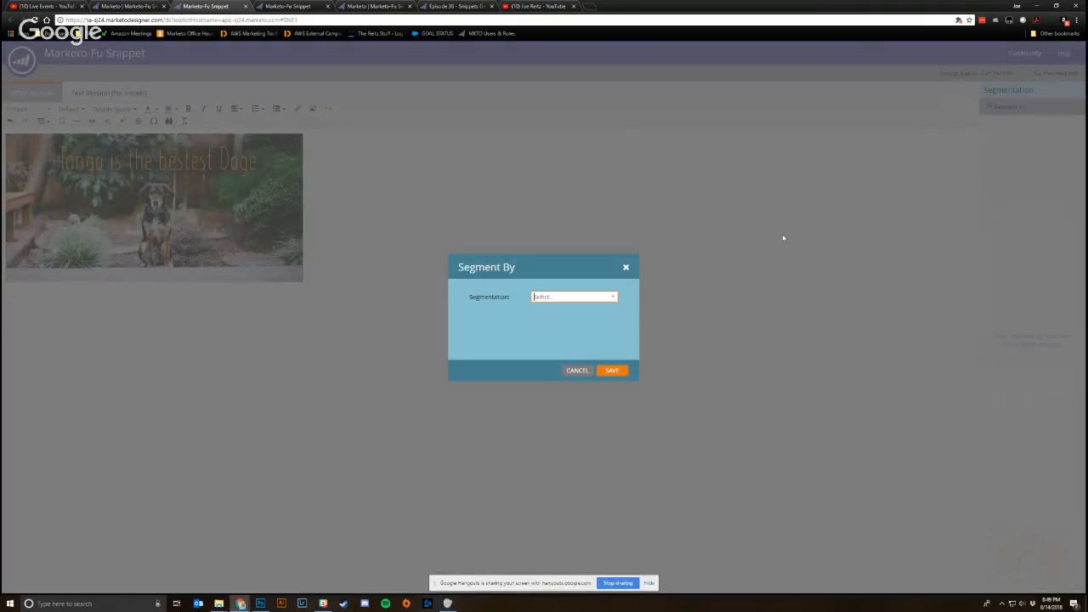
pyautogui.click(577, 370)
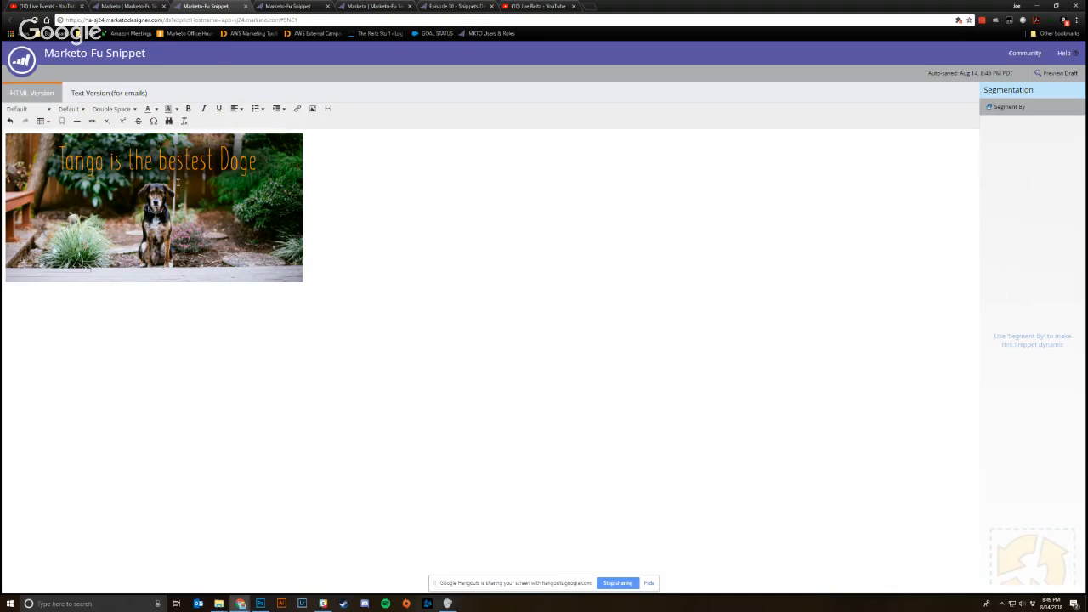
pyautogui.click(374, 6)
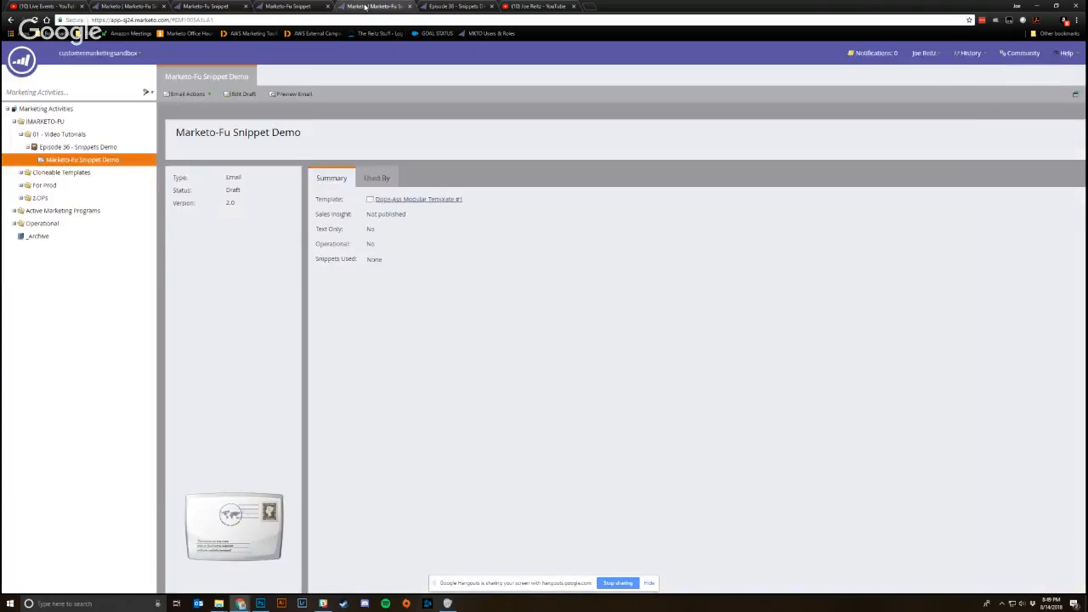
pyautogui.click(242, 94)
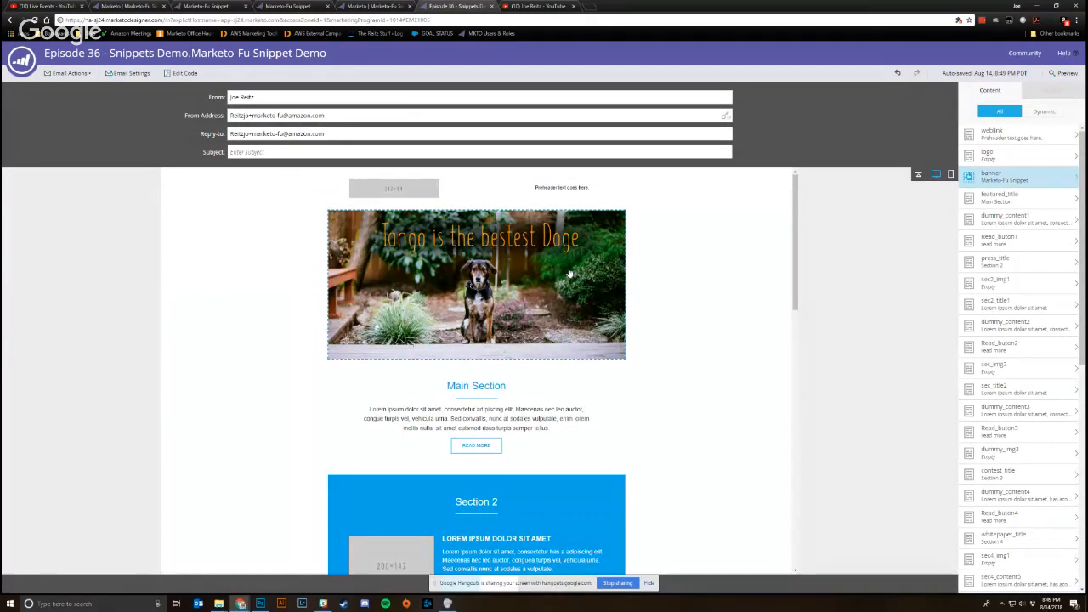
pyautogui.moveTo(553, 284)
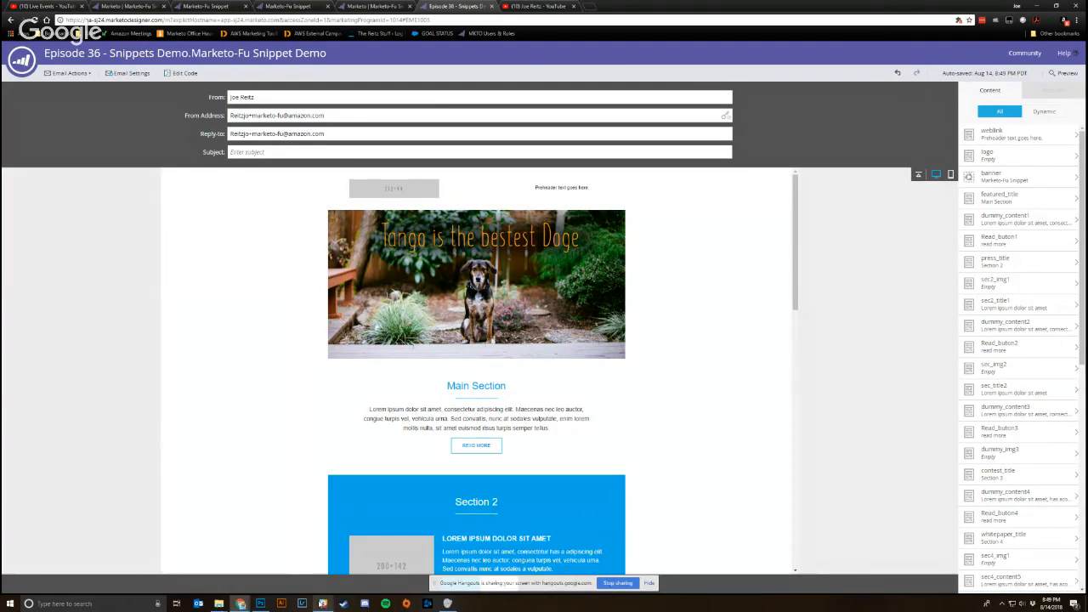
pyautogui.scroll(-3)
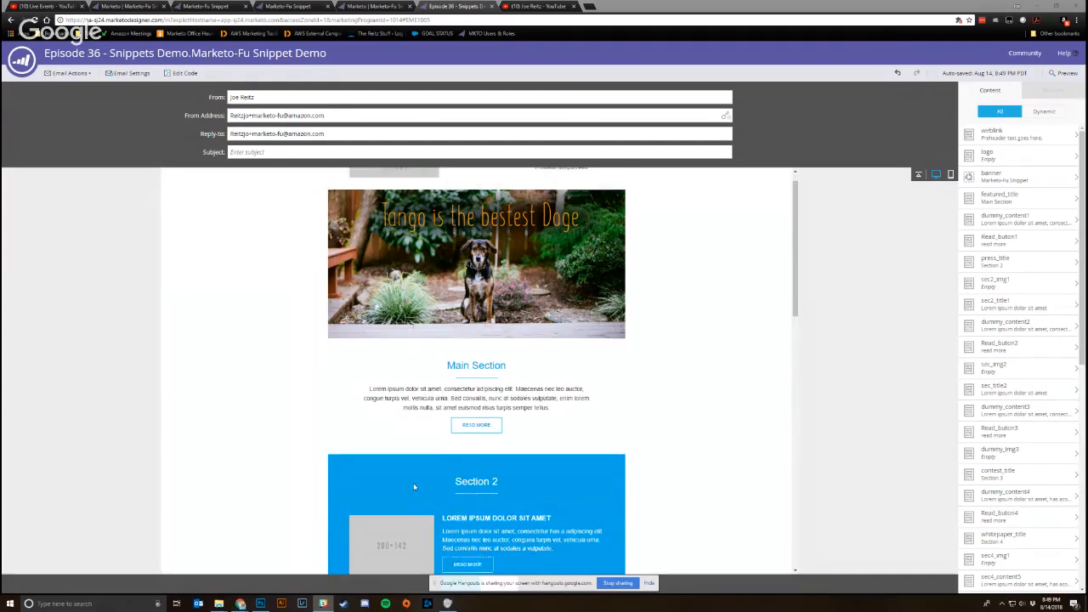
pyautogui.scroll(-3)
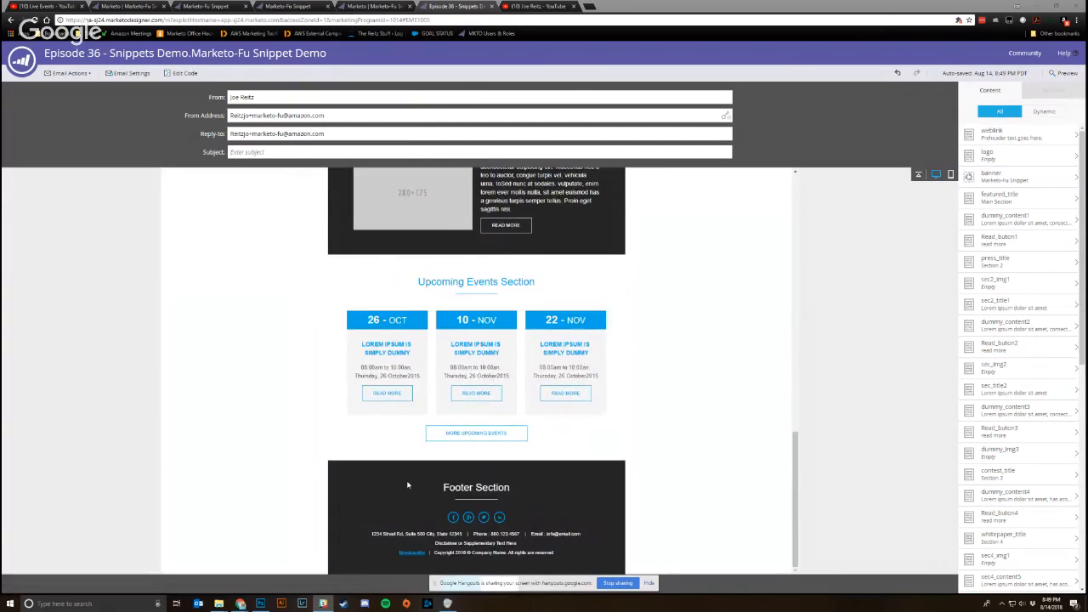
pyautogui.click(413, 537)
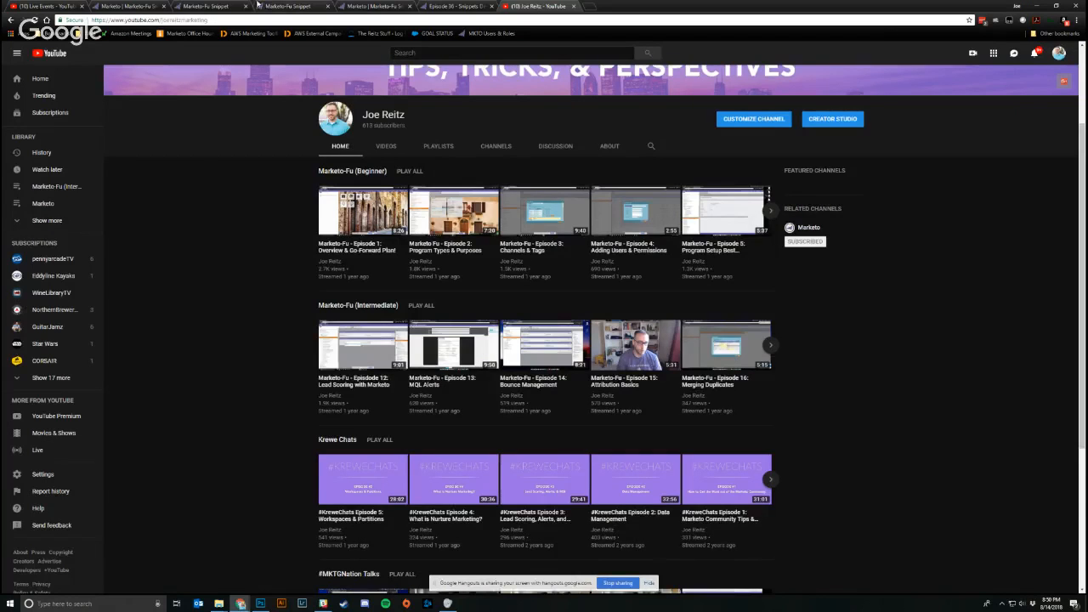
pyautogui.click(289, 6)
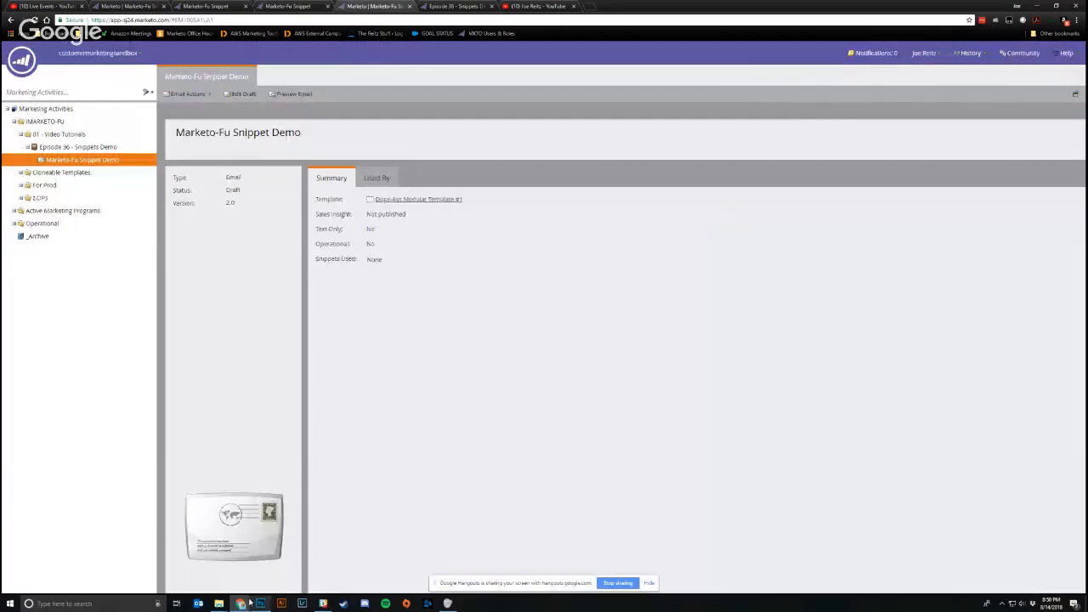